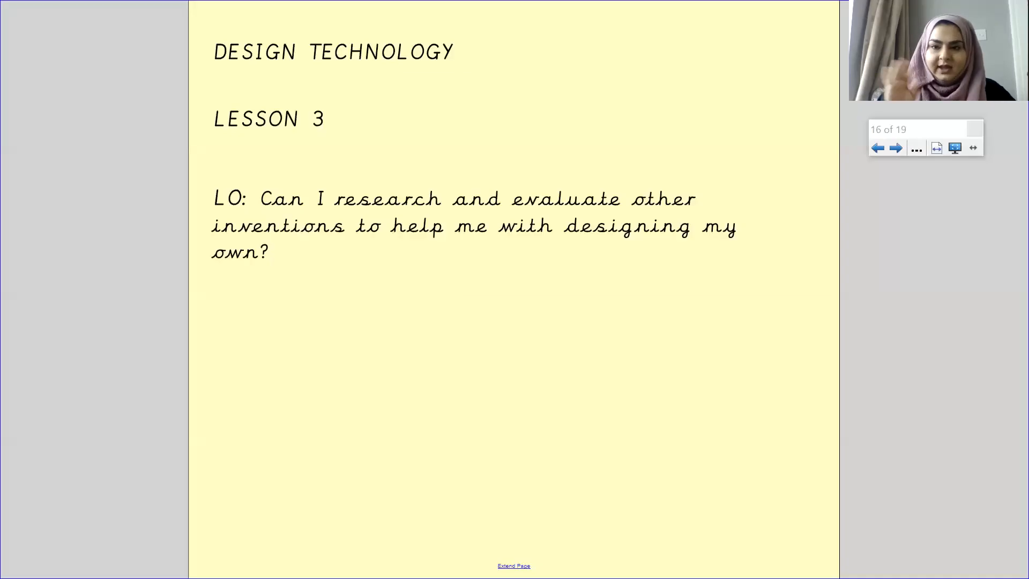
mouse_move(654, 86)
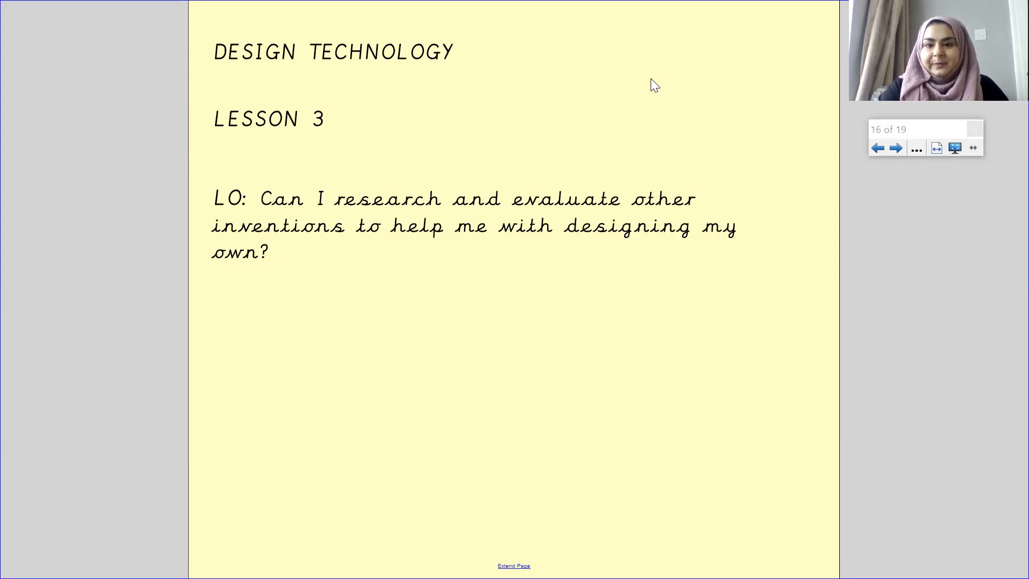
mouse_move(595, 127)
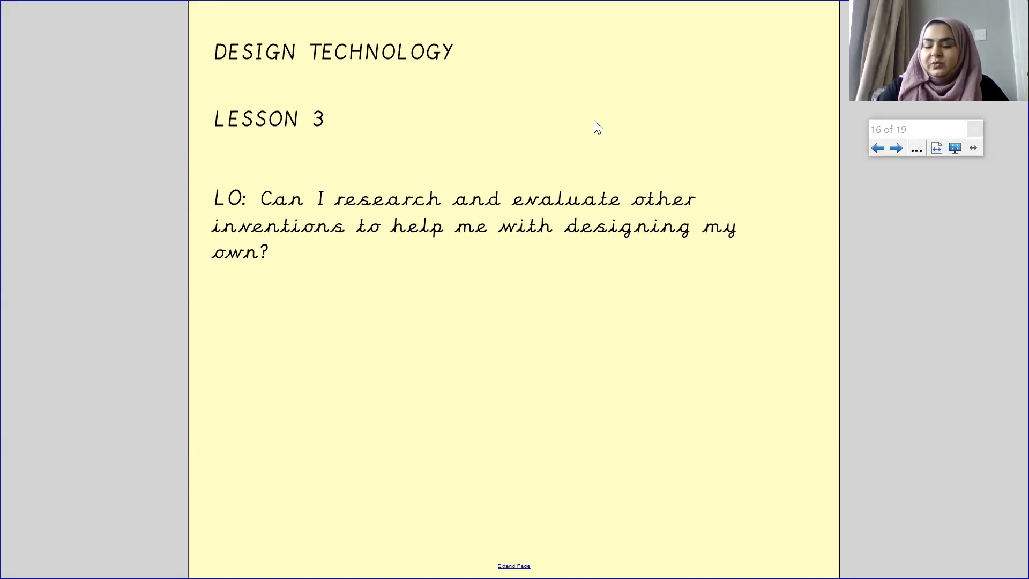
mouse_move(793, 31)
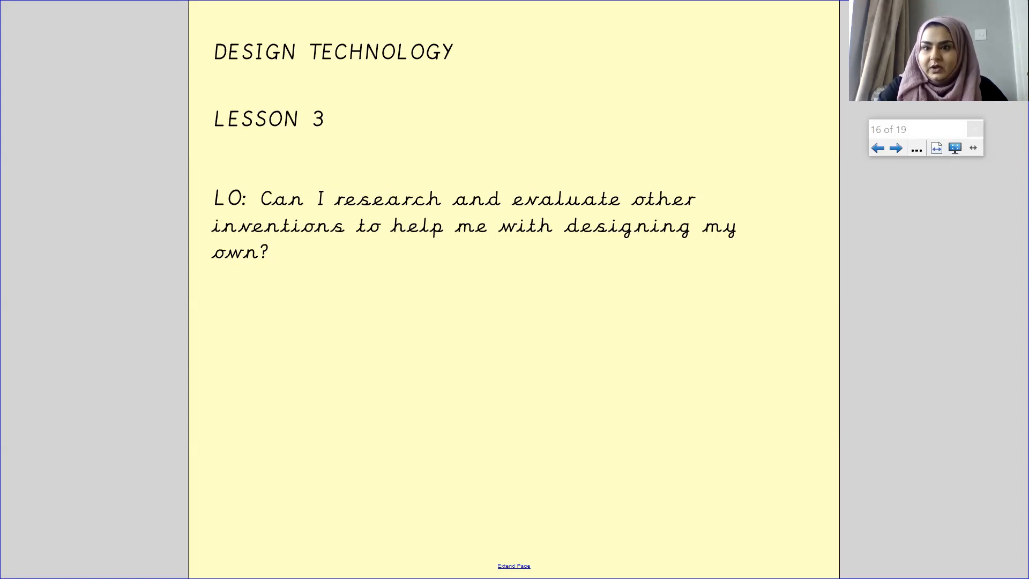
mouse_move(693, 493)
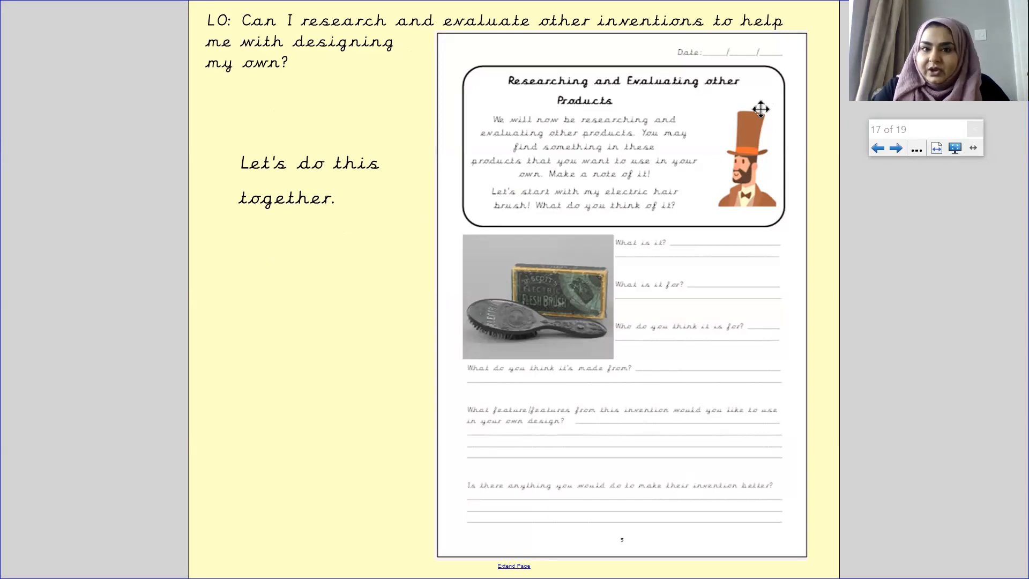
mouse_move(822, 198)
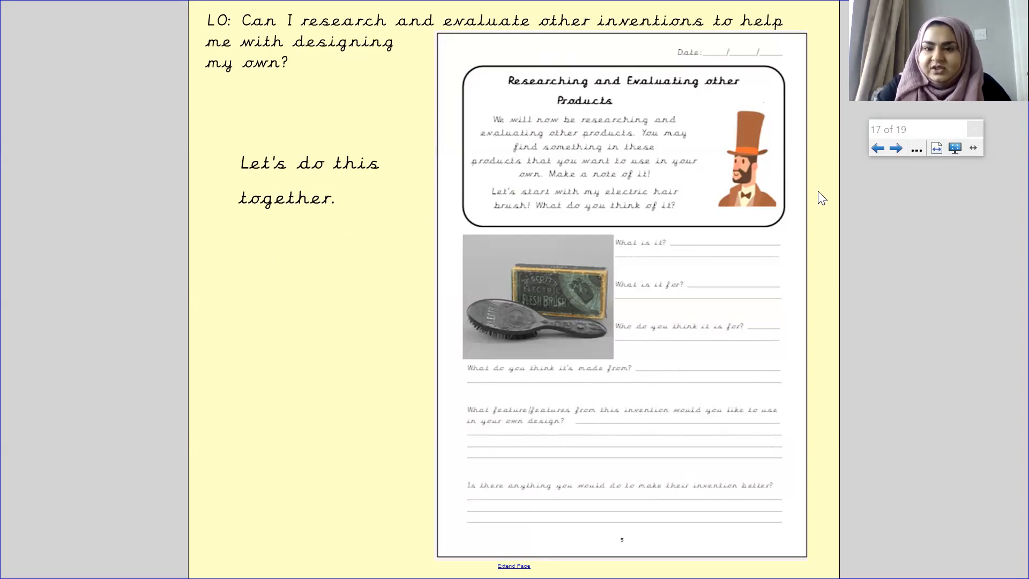
mouse_move(918, 315)
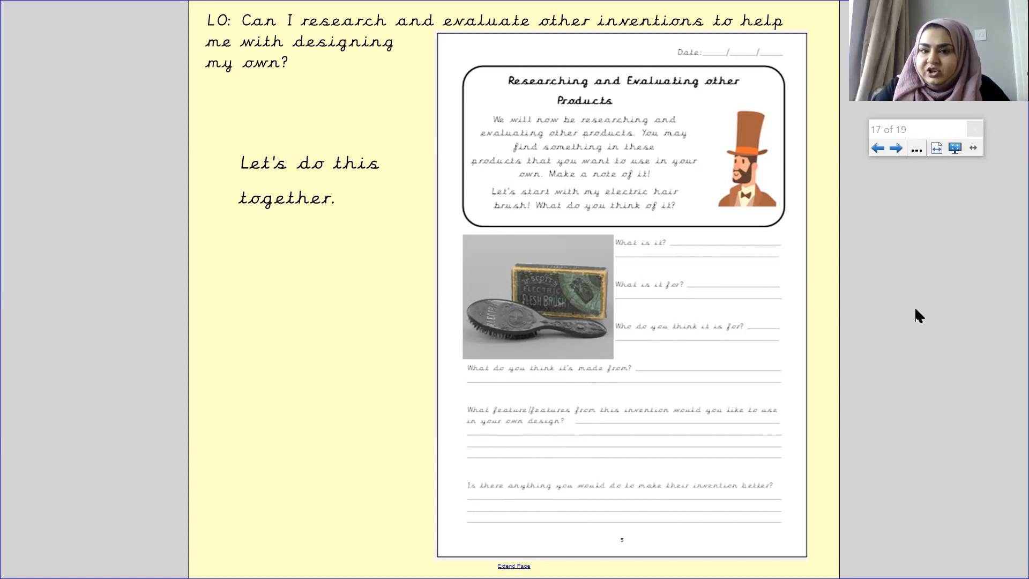
mouse_move(609, 361)
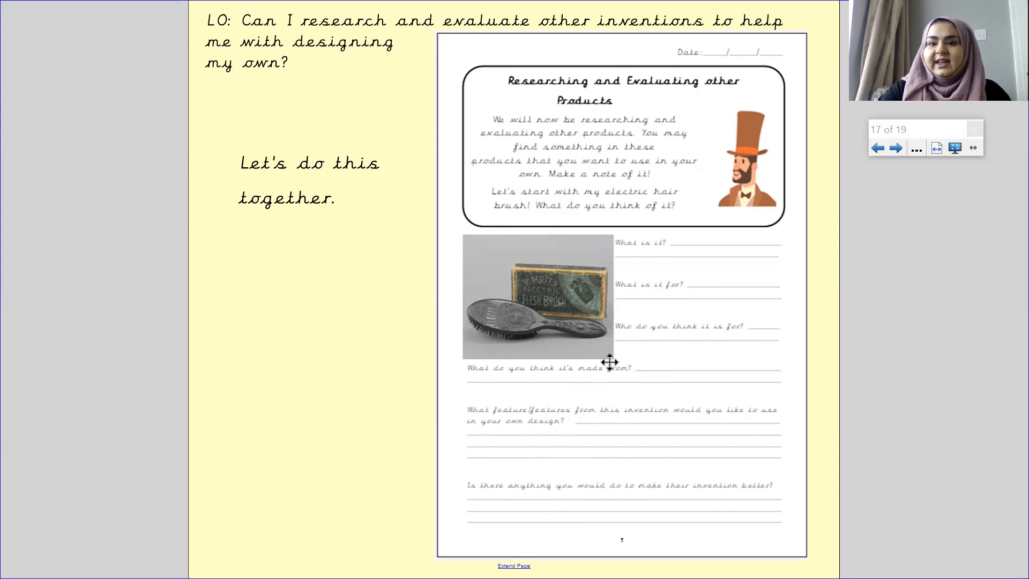
mouse_move(651, 249)
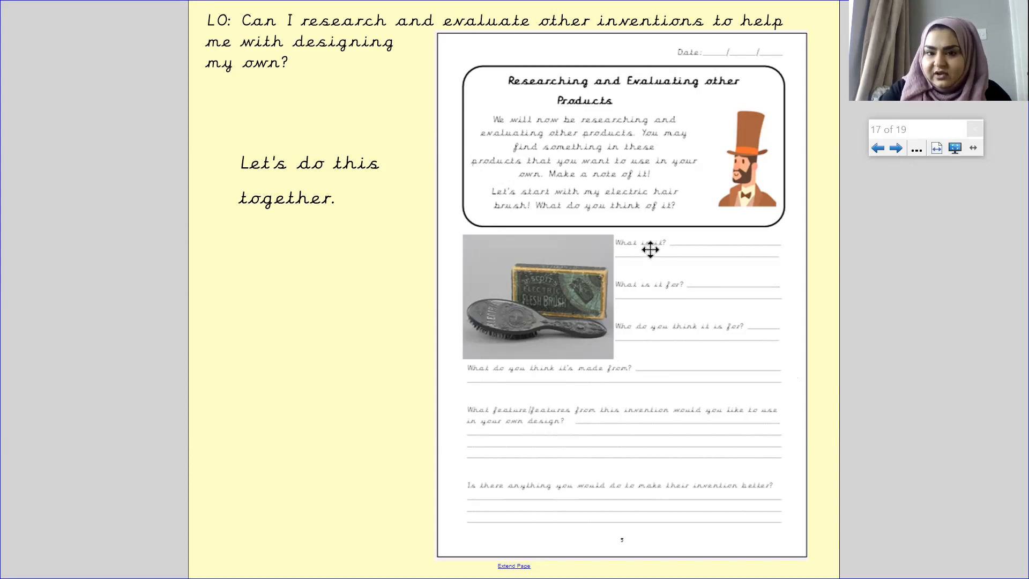
mouse_move(726, 293)
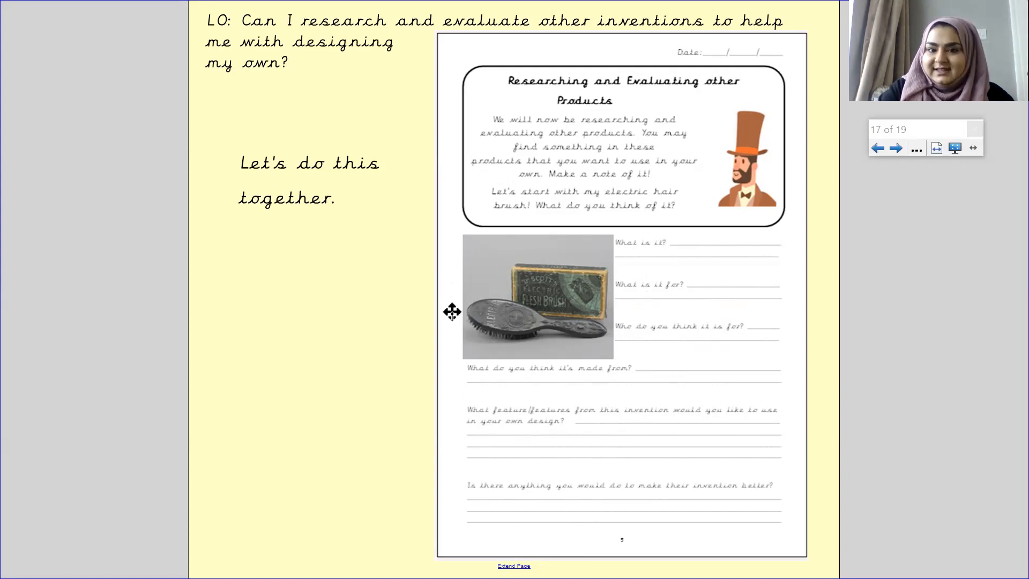
mouse_move(629, 276)
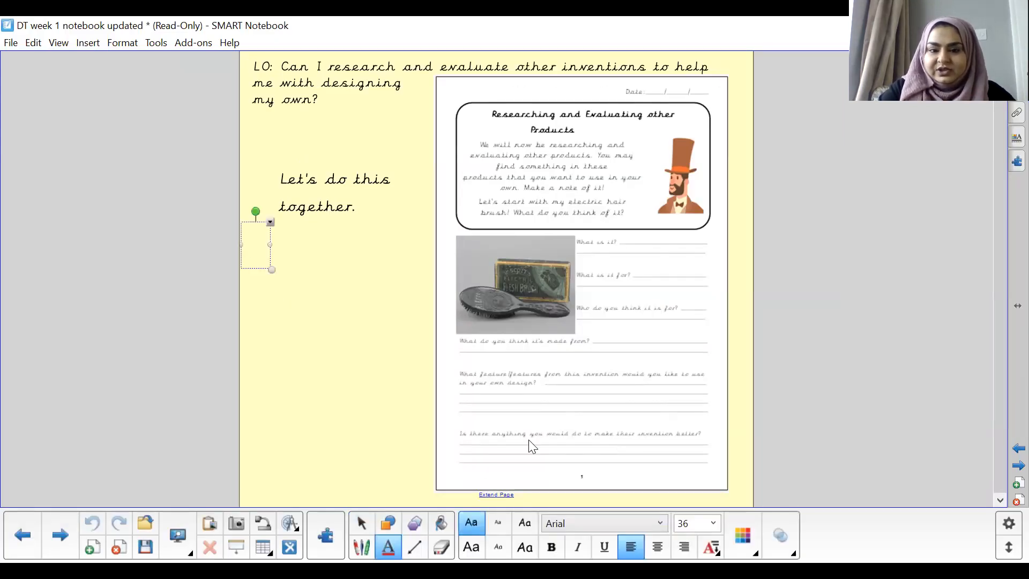
- Set text size 18 and begin the dashed note with 'electric hairbrush'
left_click(711, 523)
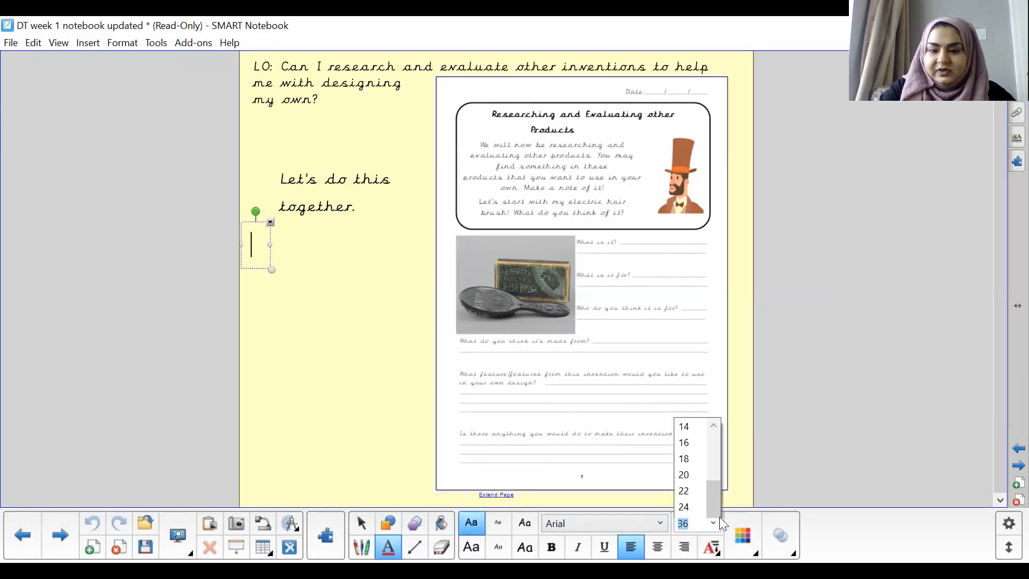
left_click(683, 458)
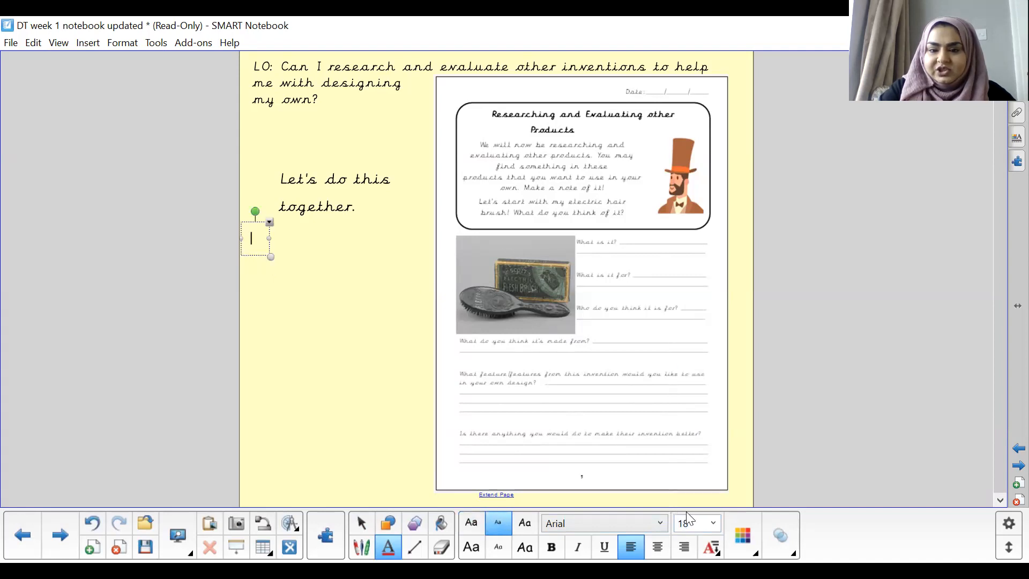
type("-")
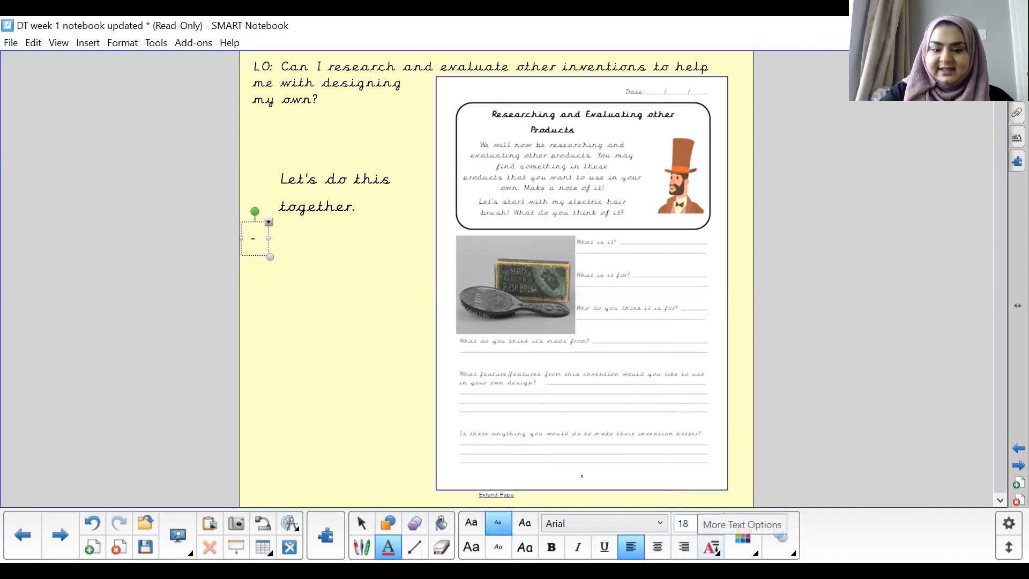
type("electric hairbrush")
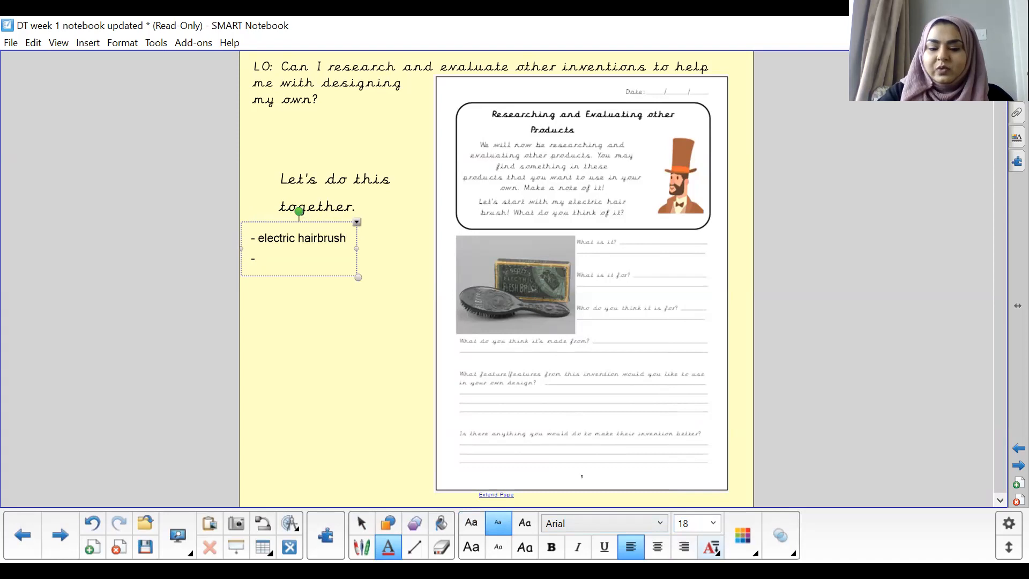
- Add the line 'cure boldness and make hair thick and strong' and start the next dash
type("cure boldness and")
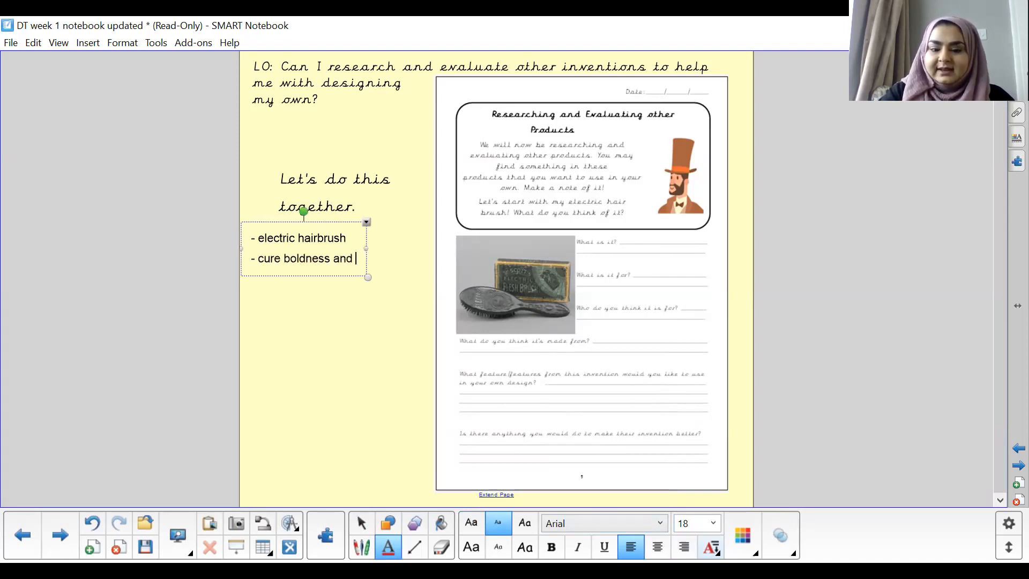
type("make hair")
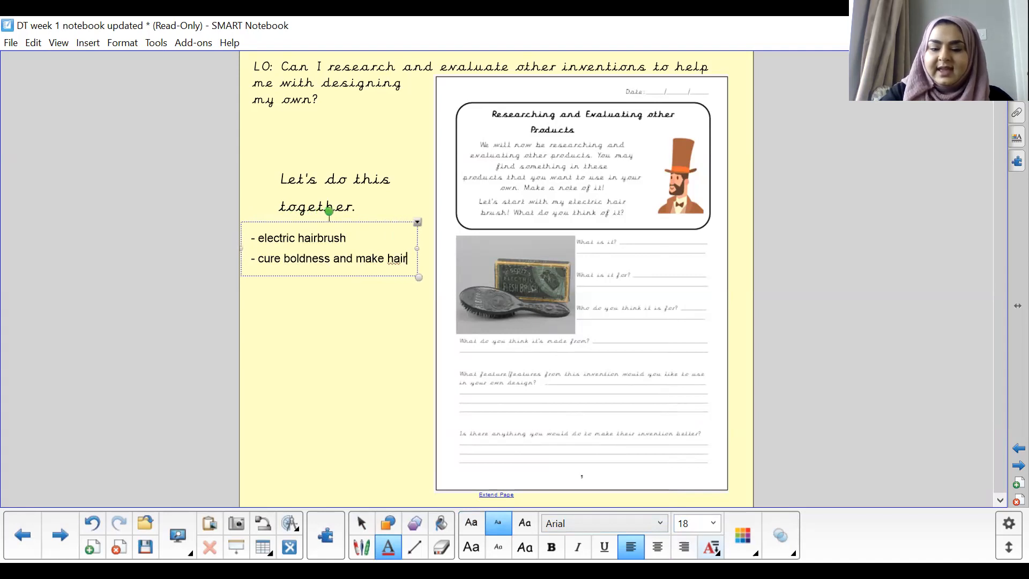
type("thick and strong")
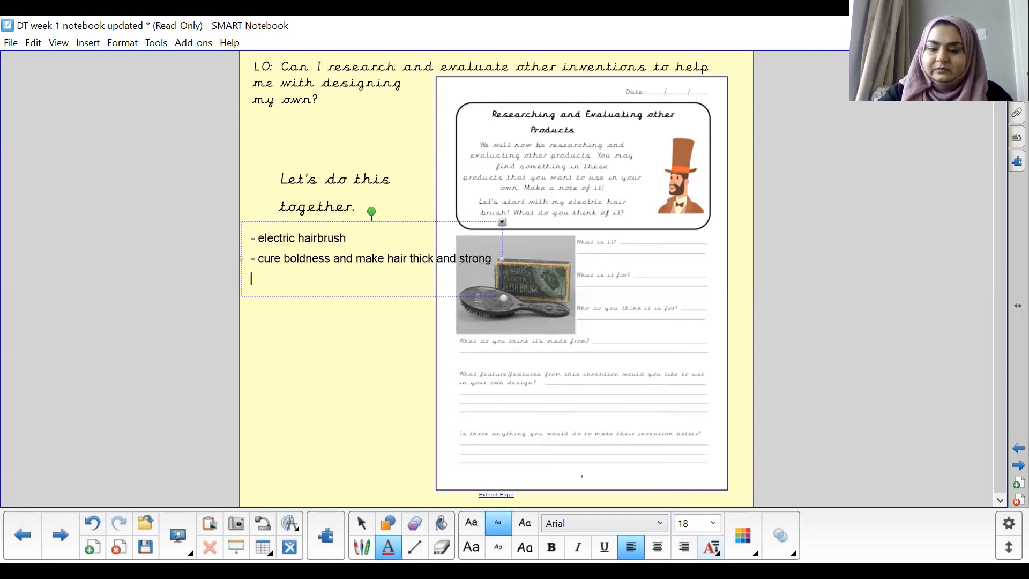
type("-")
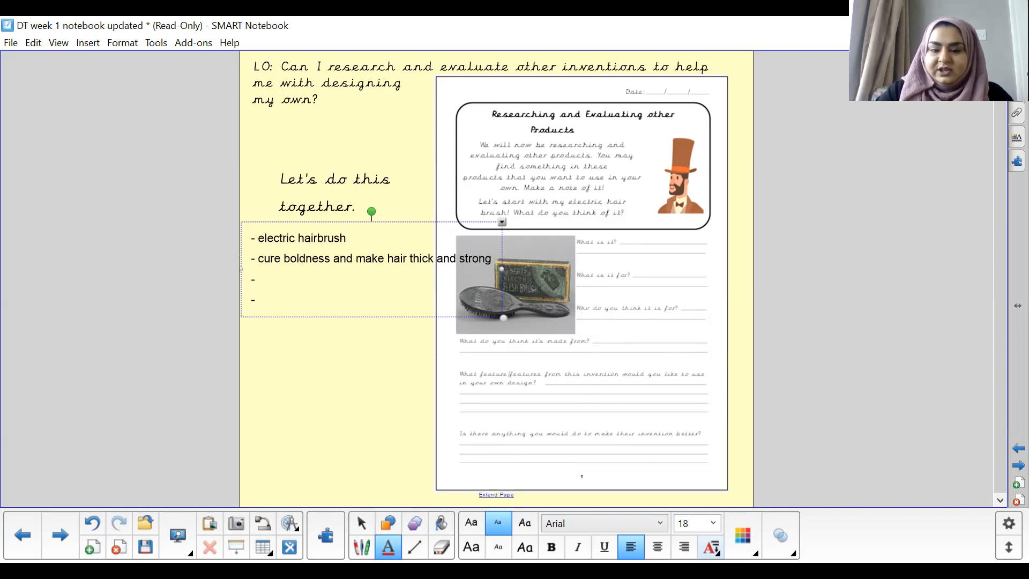
- Write 'metal' on the fourth dash line of the hairbrush note, leaving the third blank
left_click(257, 299)
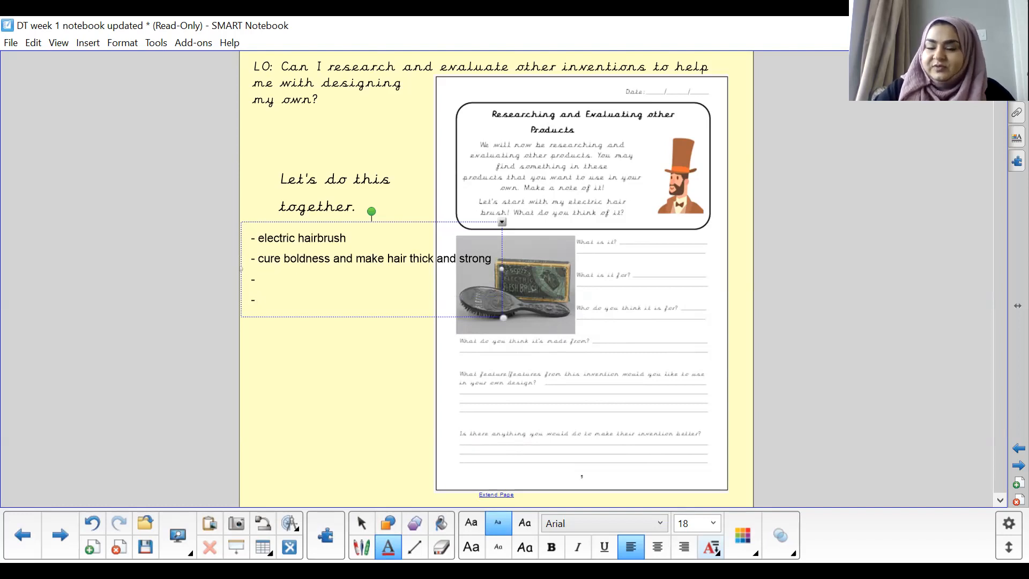
left_click(257, 299)
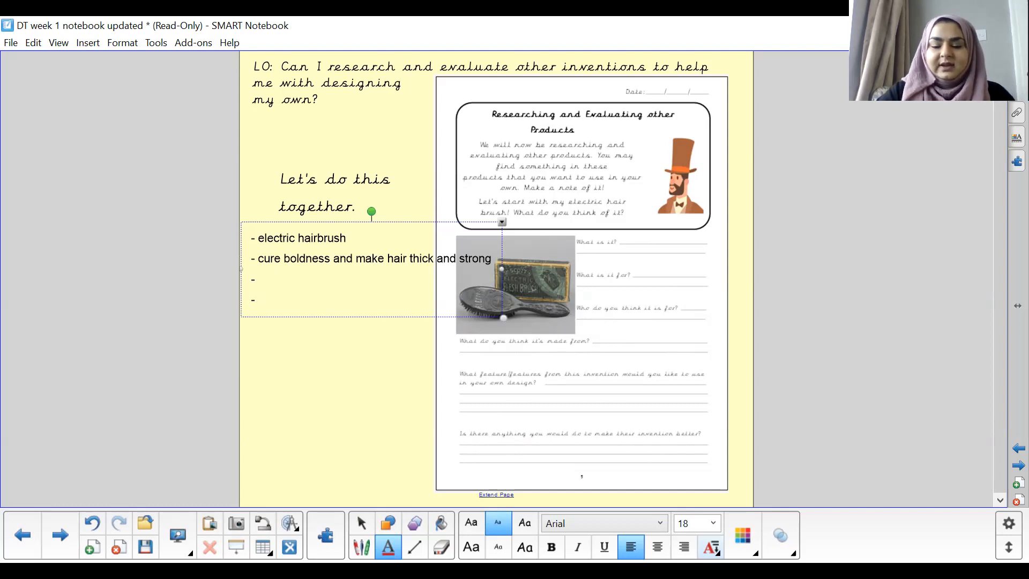
left_click(257, 300)
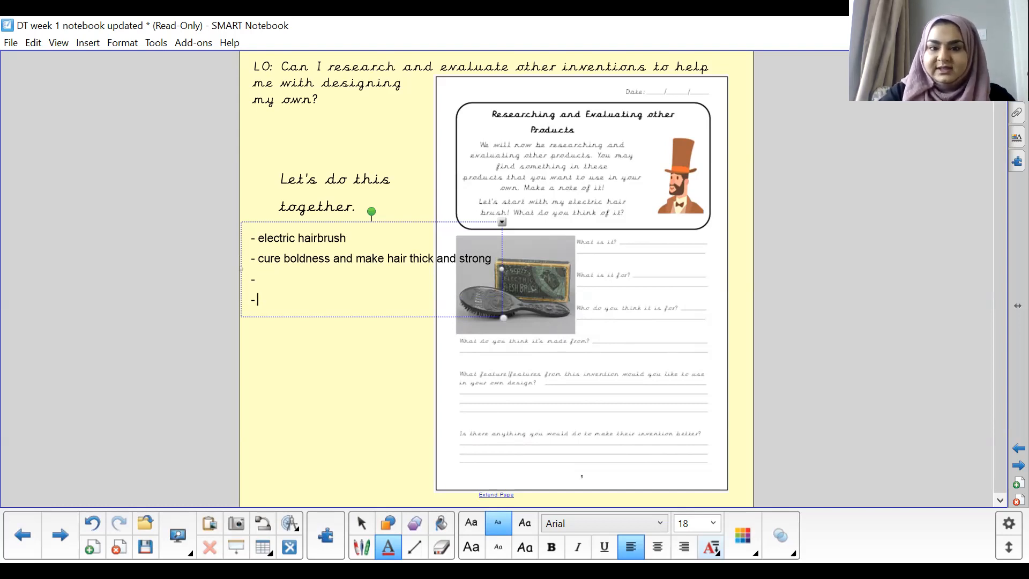
type("m")
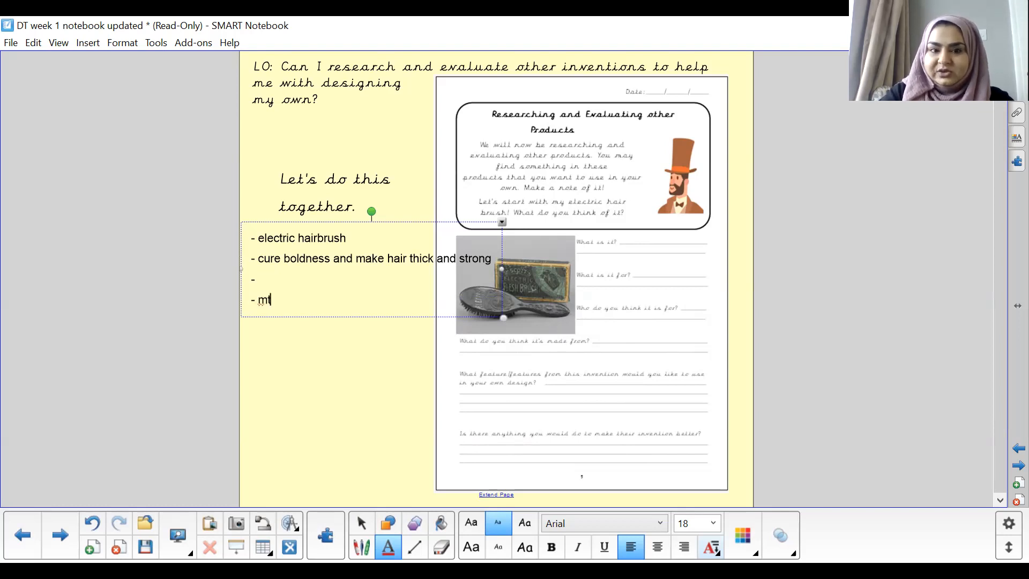
type("etal")
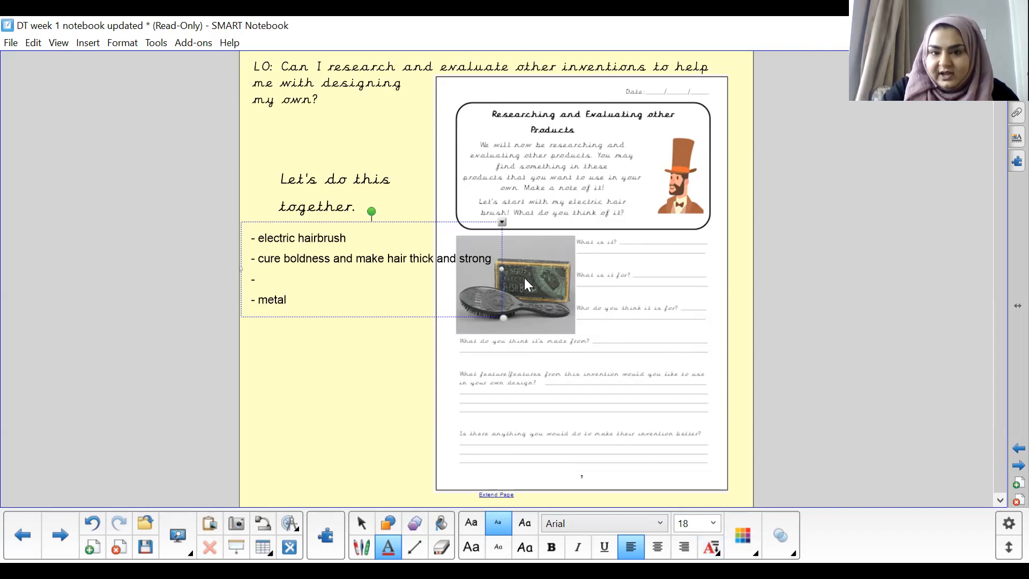
mouse_move(545, 324)
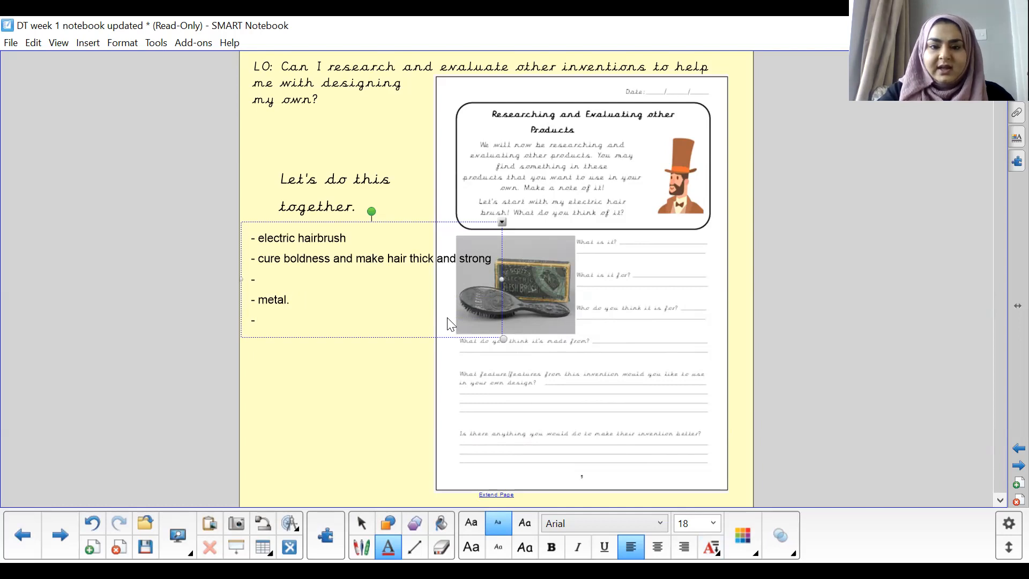
- Add 'engraving' as the fifth line, then a new dash beginning 'plastic'
type("engraving")
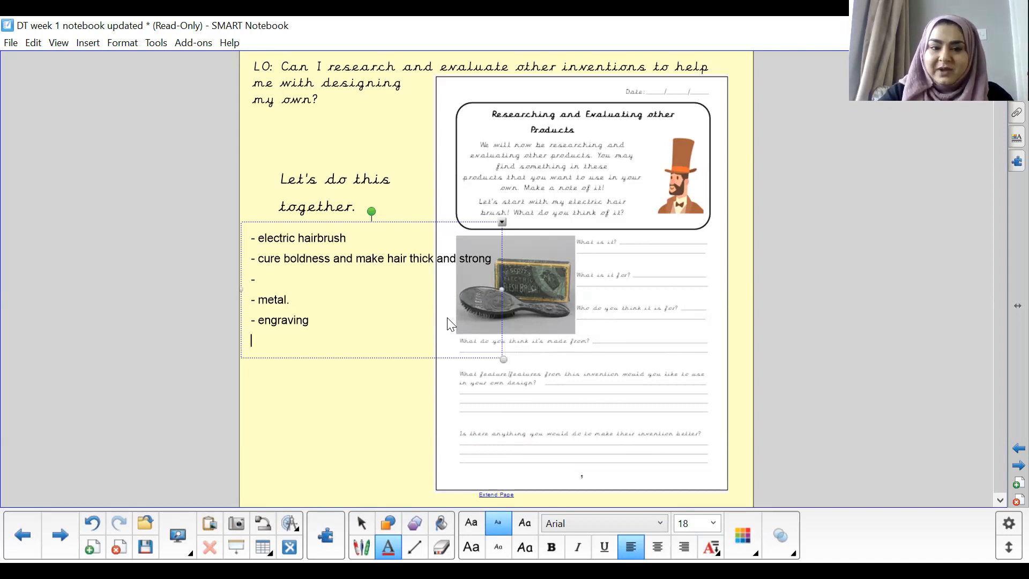
type("-")
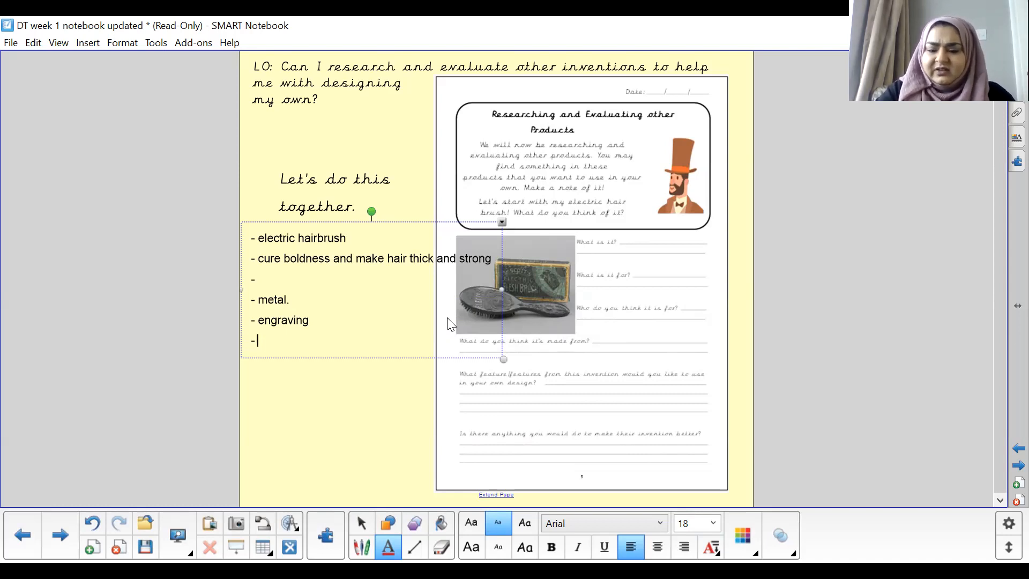
type("plastic")
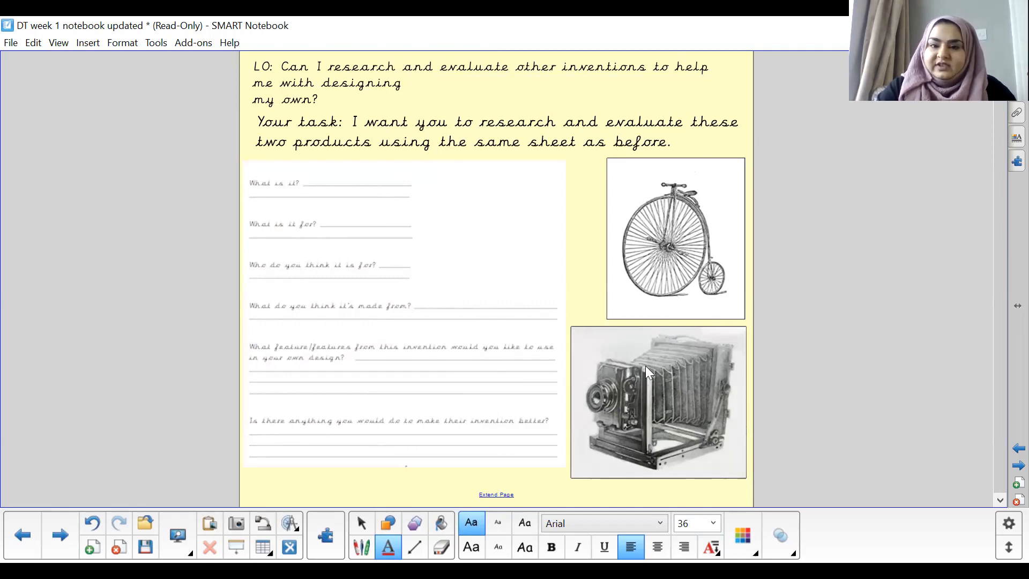
mouse_move(630, 467)
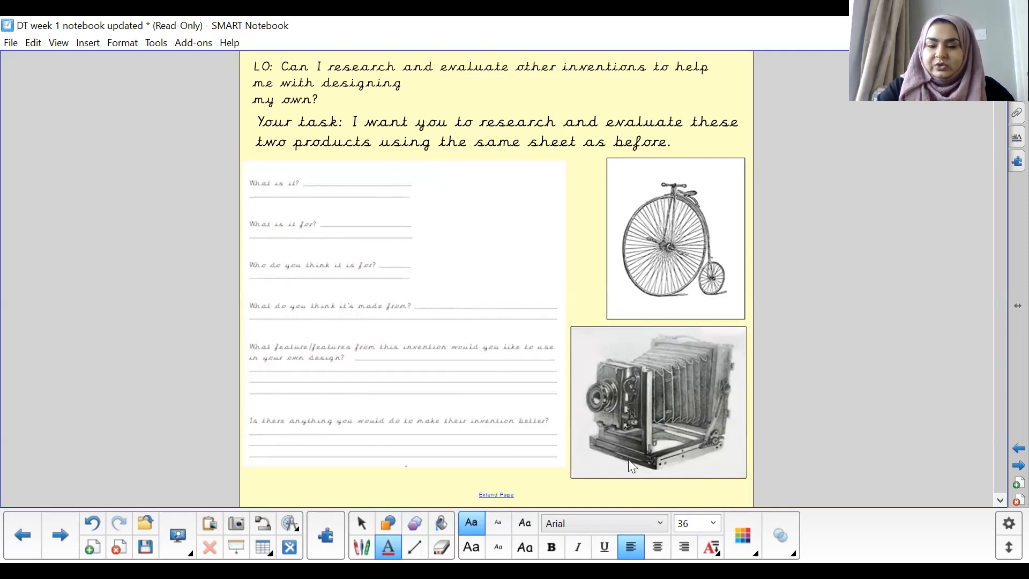
mouse_move(651, 202)
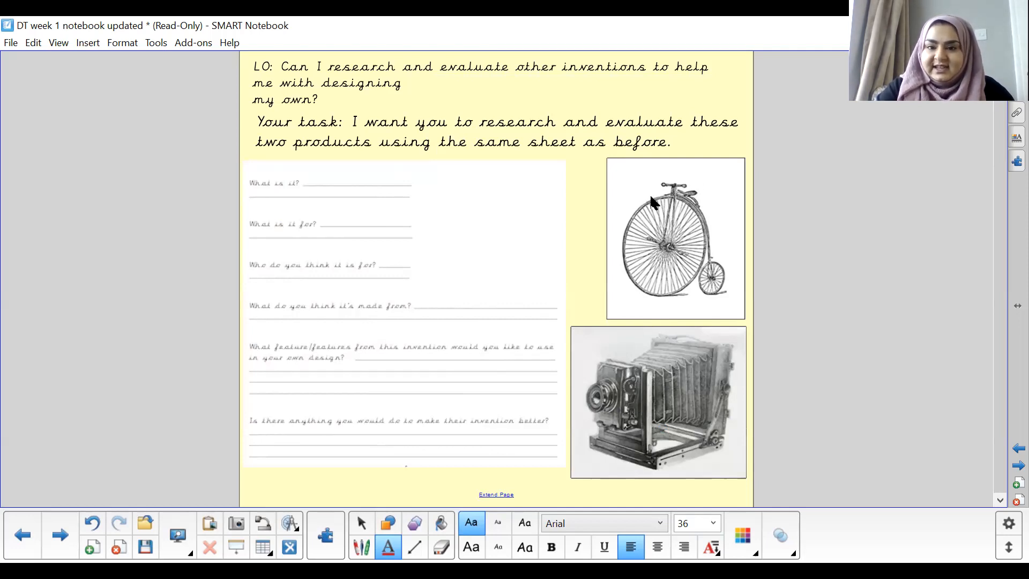
mouse_move(714, 203)
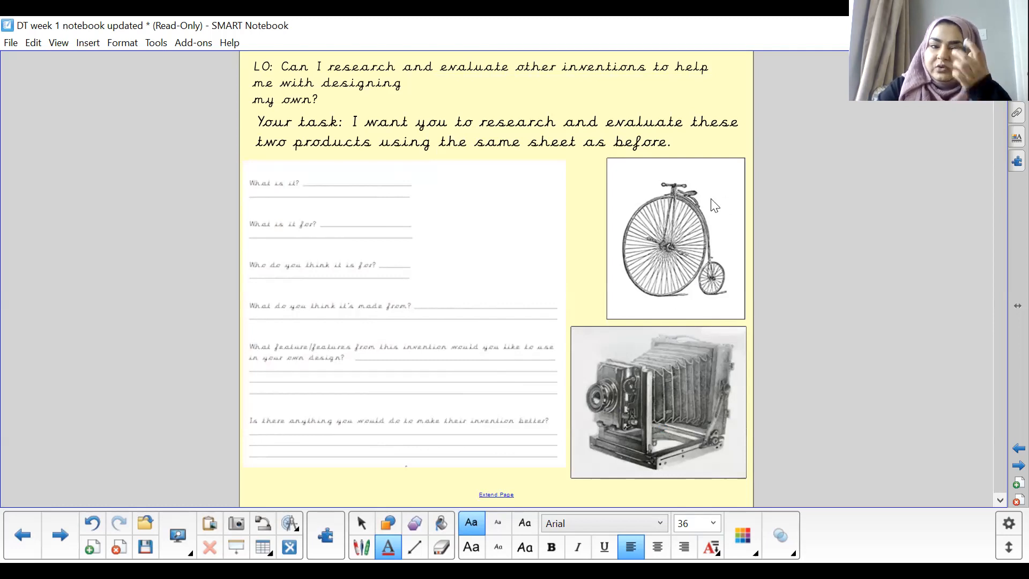
mouse_move(610, 419)
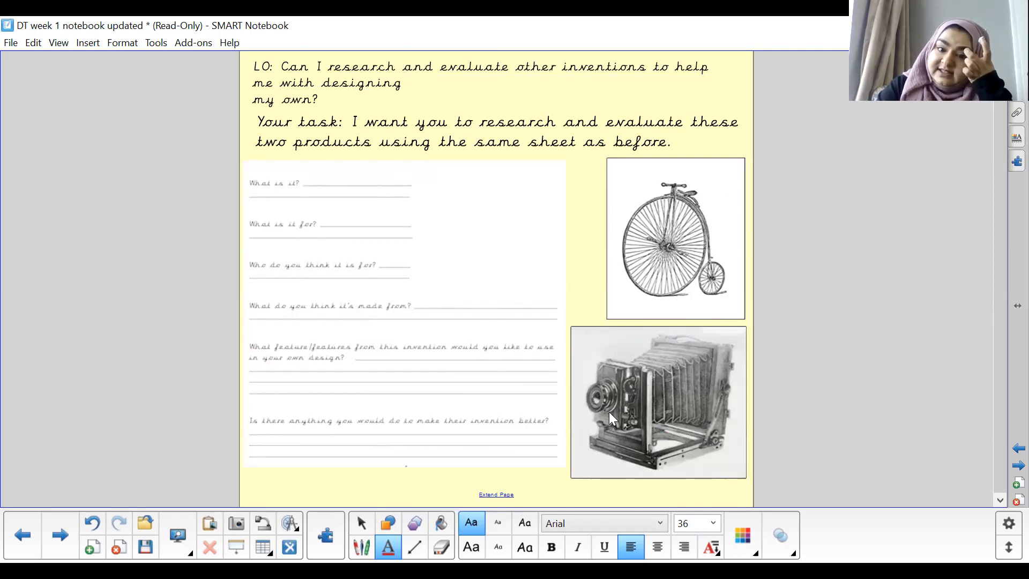